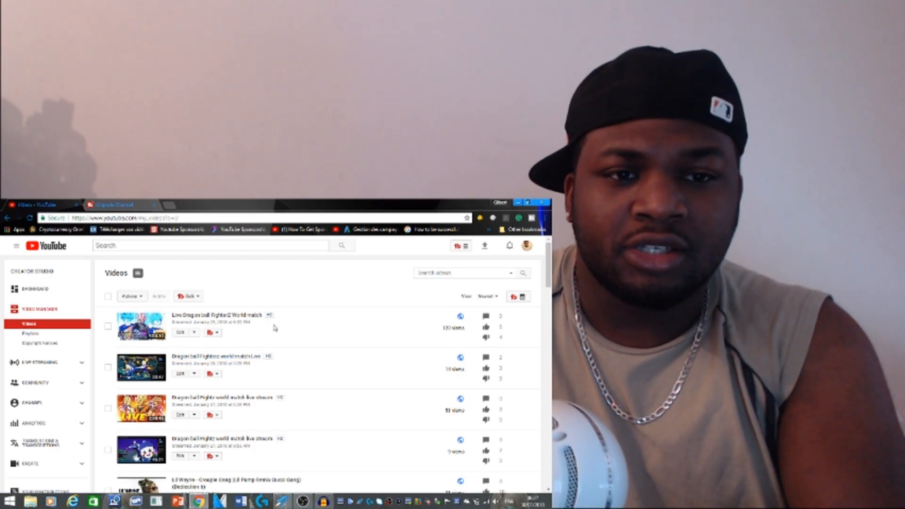
{"action": "mouse_move", "coordinate": [266, 338]}
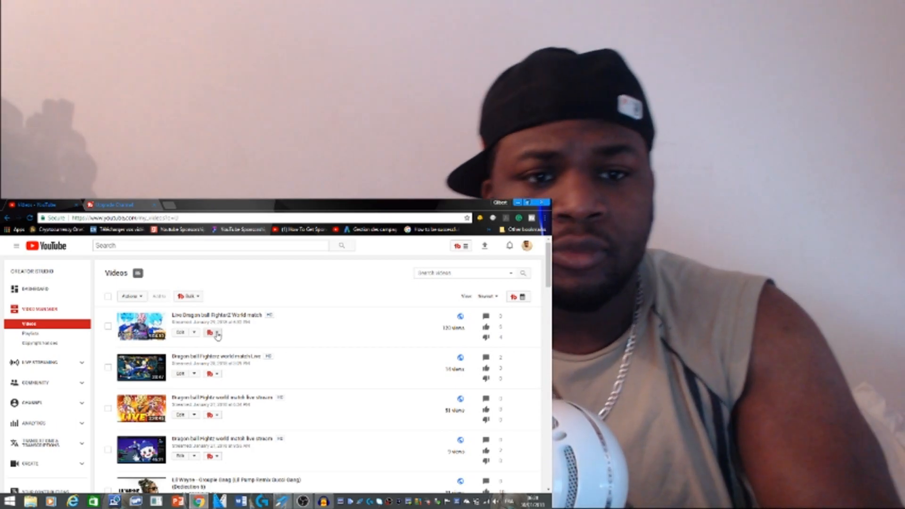
Show the TubeBuddy tools panel for the top live-match video in Video Manager
{"action": "left_click", "coordinate": [213, 332]}
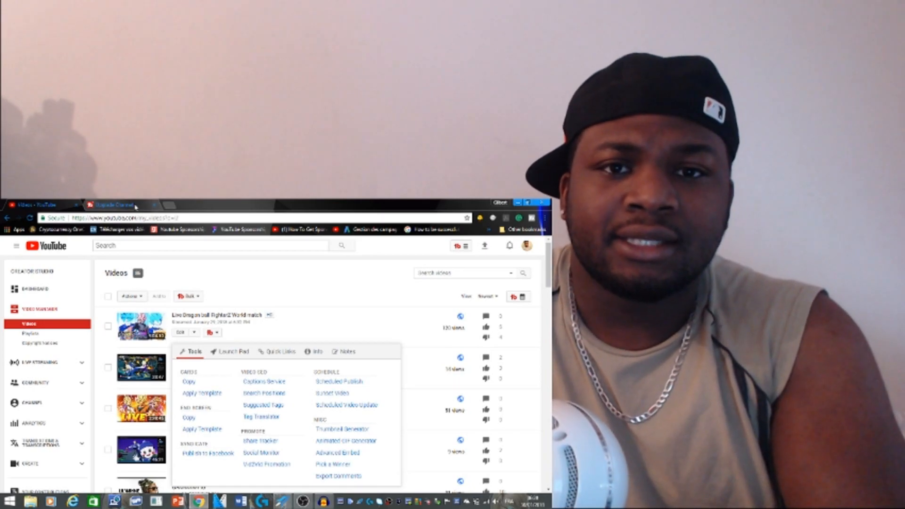
View TubeBuddy's Upgrade License page with Pro $9, Star $19, Legend $39 plans and feature table
{"action": "left_click", "coordinate": [115, 205]}
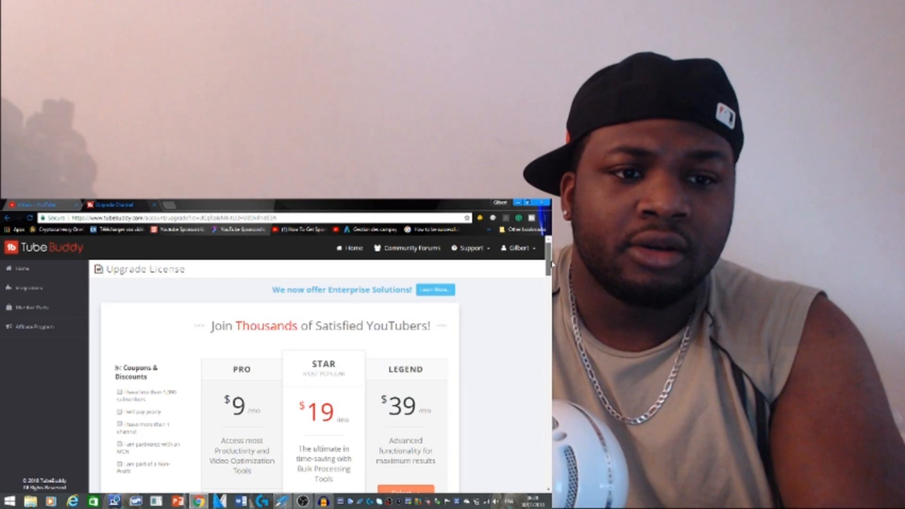
{"action": "scroll", "scroll_direction": "down", "scroll_amount": 3}
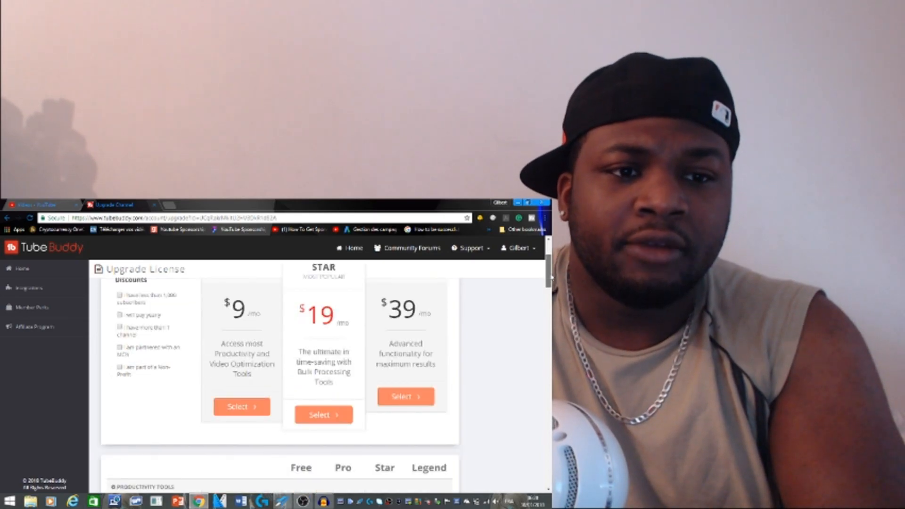
{"action": "scroll", "scroll_direction": "down", "scroll_amount": 3}
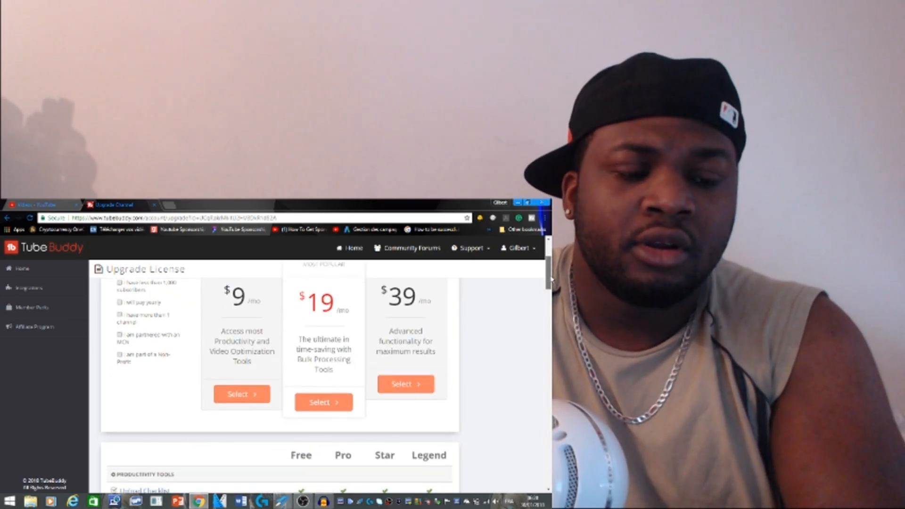
{"action": "scroll", "scroll_direction": "down", "scroll_amount": 3}
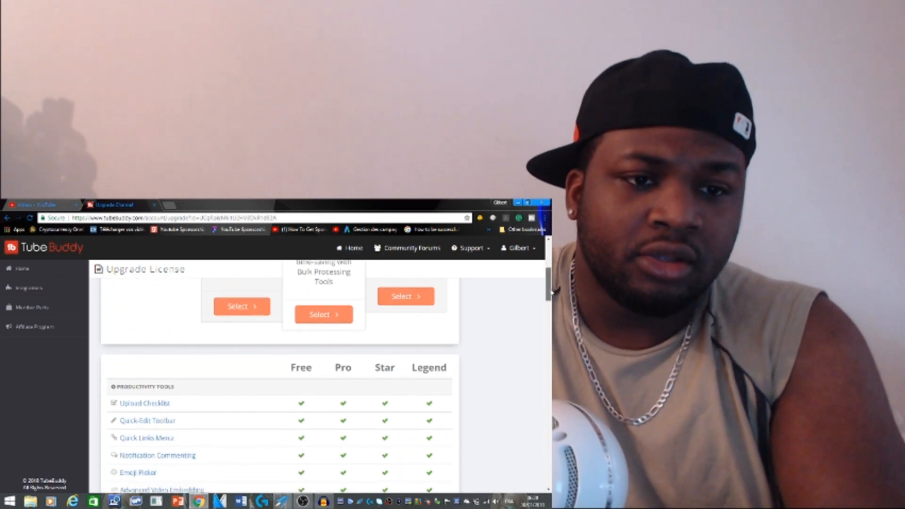
{"action": "scroll", "scroll_direction": "down", "scroll_amount": 3}
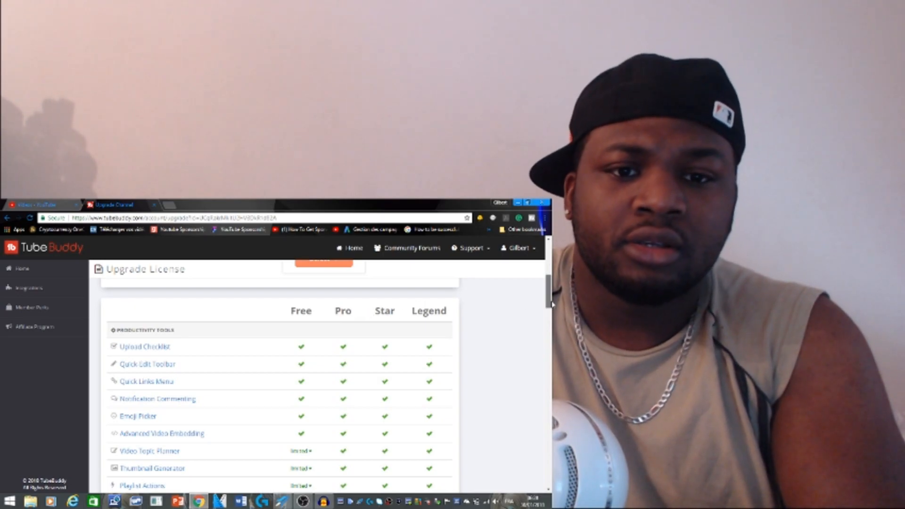
{"action": "scroll", "scroll_direction": "down", "scroll_amount": 3}
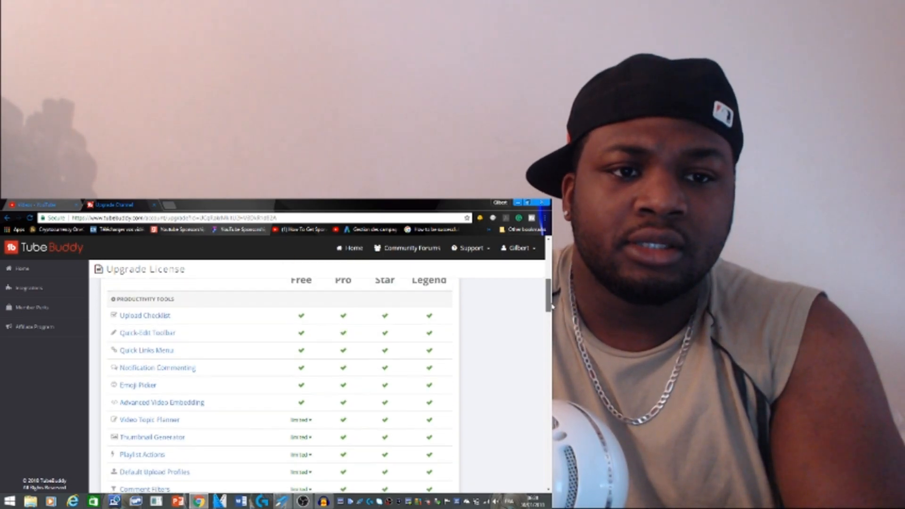
{"action": "scroll", "scroll_direction": "down", "scroll_amount": 3}
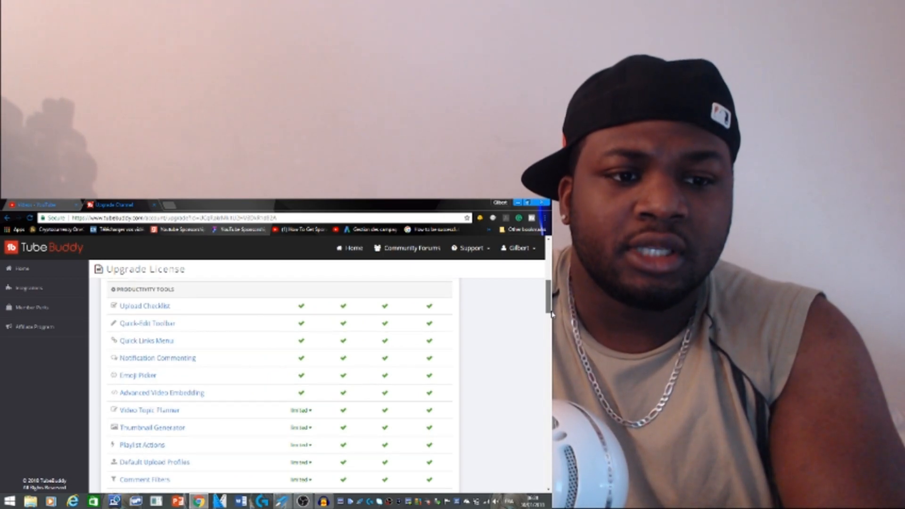
{"action": "scroll", "scroll_direction": "down", "scroll_amount": 3}
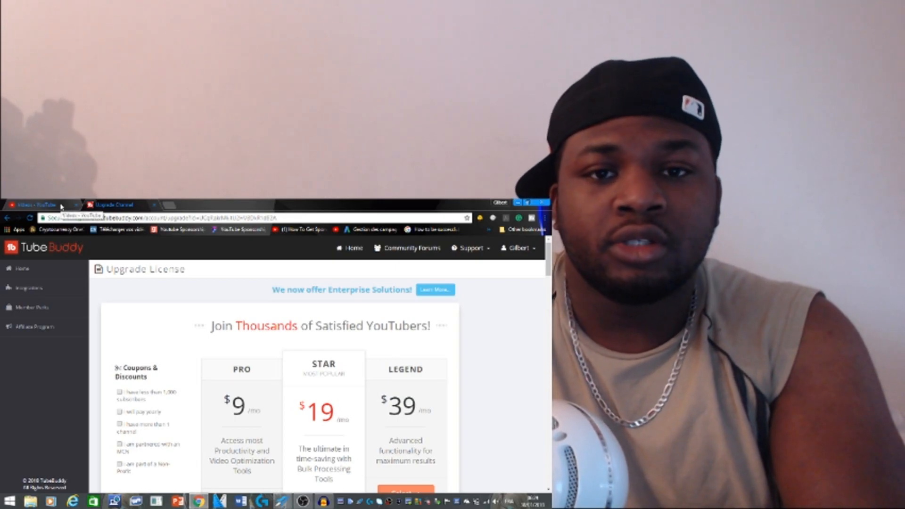
Return to the YouTube Creator Studio tab to reach the 'test' live event
{"action": "left_click", "coordinate": [38, 204]}
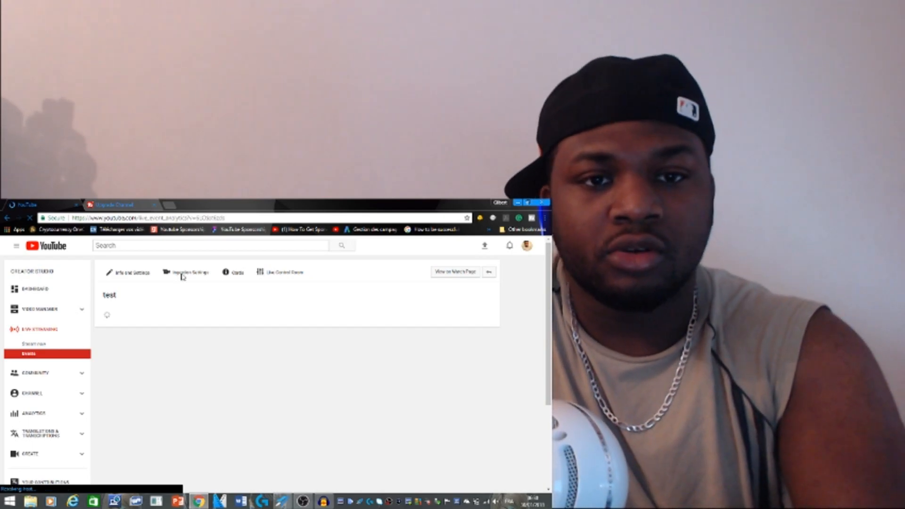
Show the 'test' event's Info and Settings page and begin replacing its thumbnail
{"action": "left_click", "coordinate": [186, 272]}
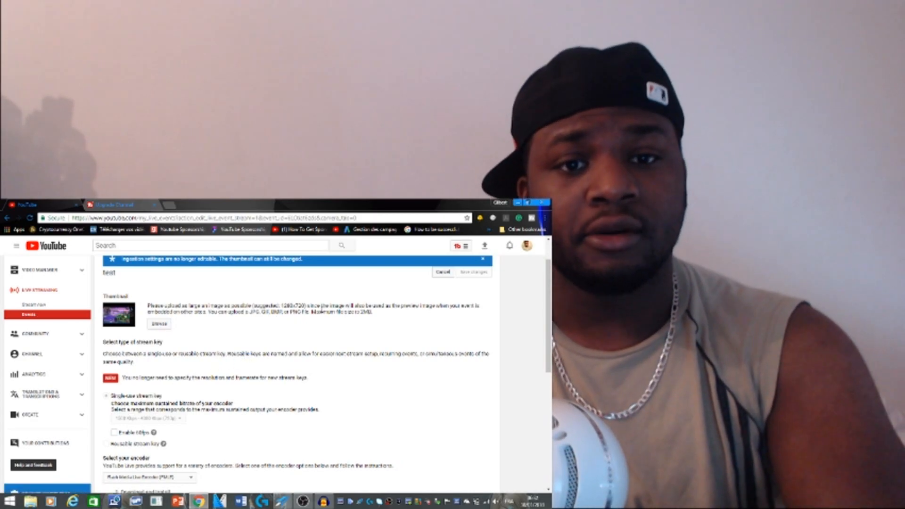
{"action": "left_click", "coordinate": [159, 324]}
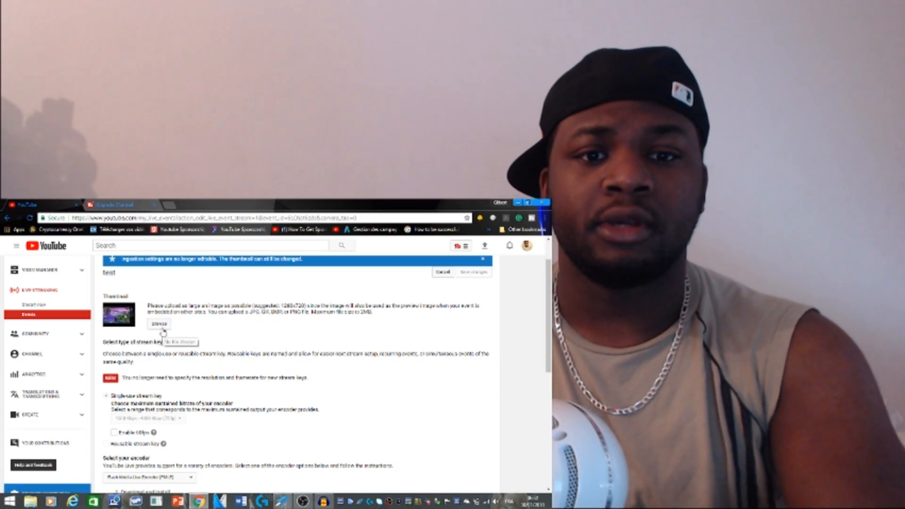
Choose the dragon thumbnail PNG from the Desktop as the image to upload
{"action": "left_click", "coordinate": [159, 322]}
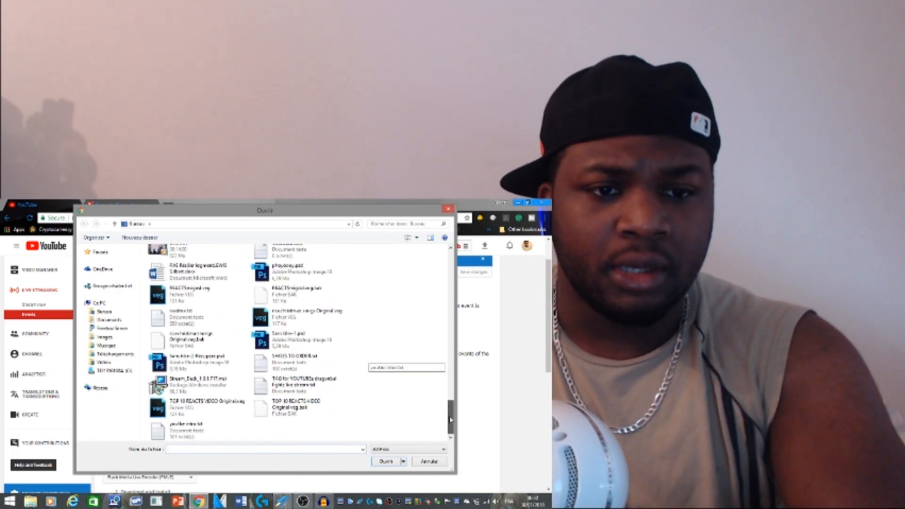
{"action": "scroll", "scroll_direction": "down", "scroll_amount": 3}
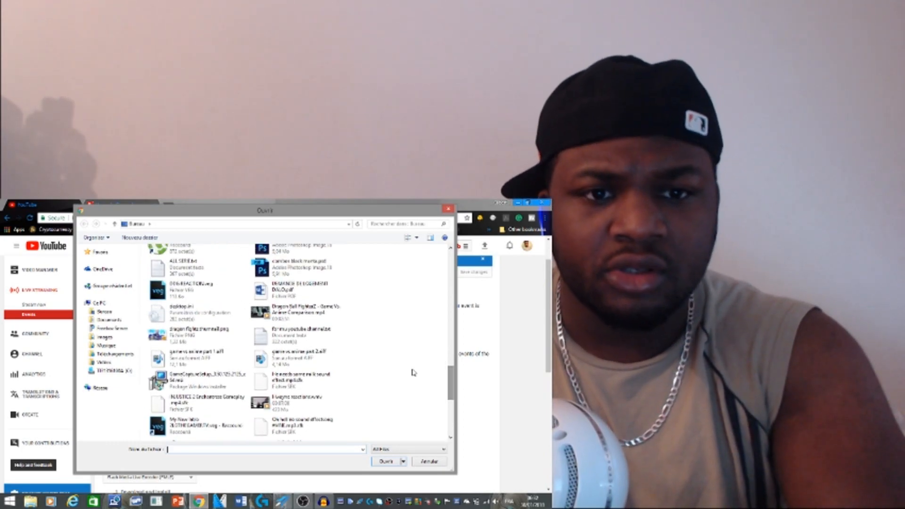
{"action": "left_click", "coordinate": [199, 334]}
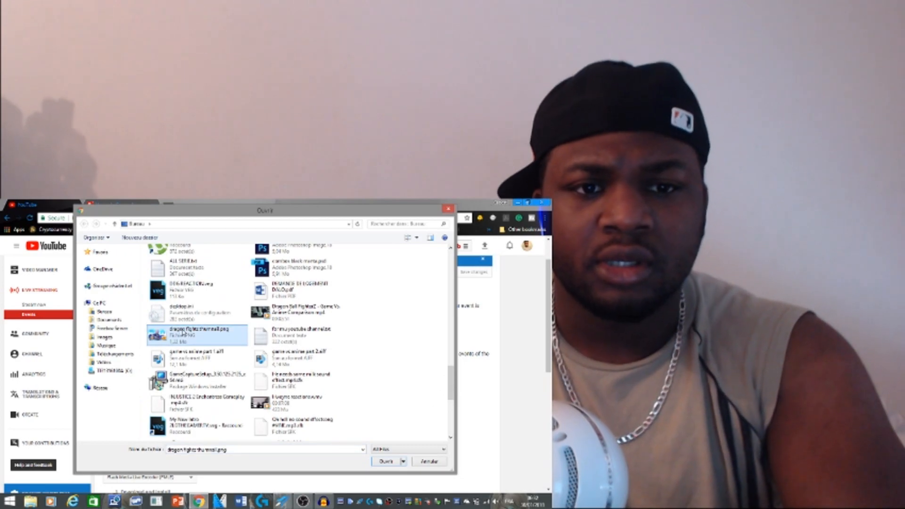
{"action": "left_click", "coordinate": [387, 461]}
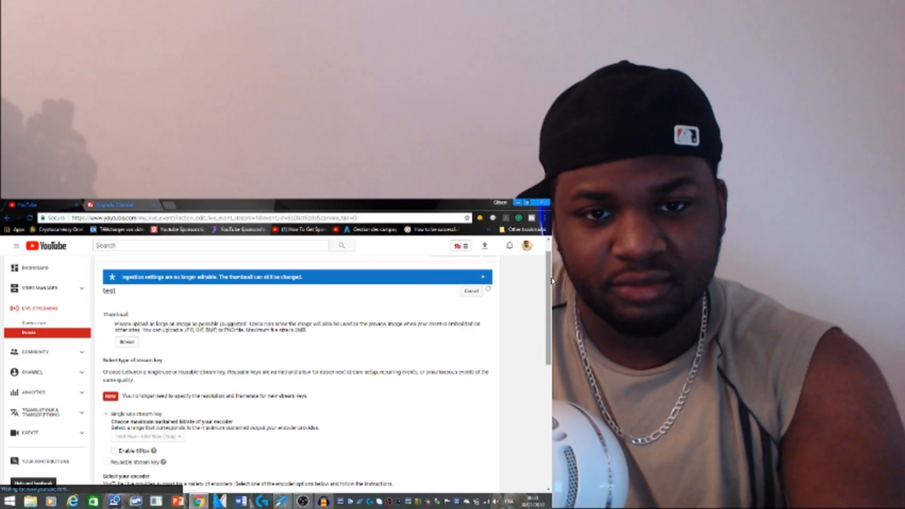
Save the 'test' event with the new dragon thumbnail
{"action": "left_click", "coordinate": [473, 290]}
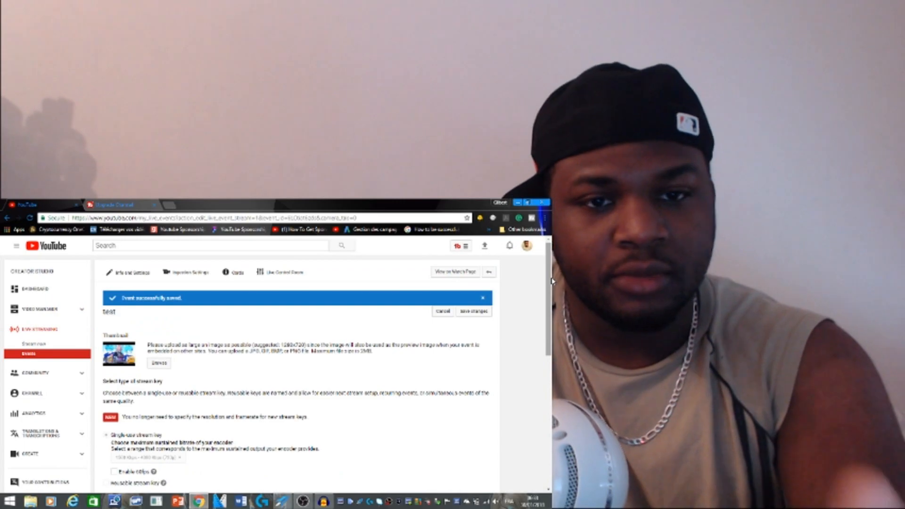